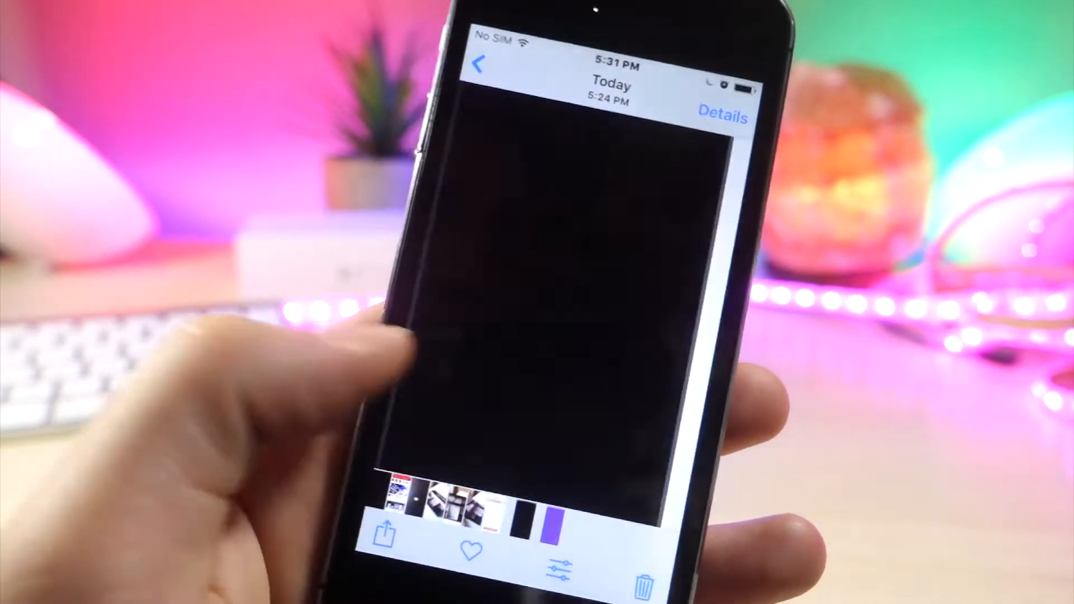
Step: Leave Photos for the purple home screen and swipe to the page with iBooks and Messages
left_click(384, 534)
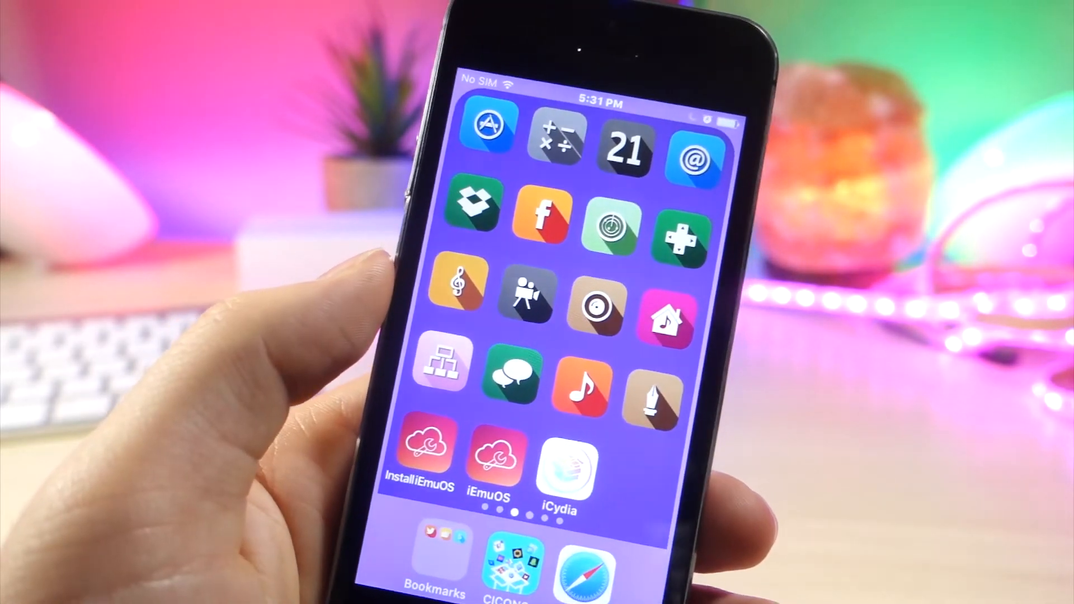
scroll("left", 3)
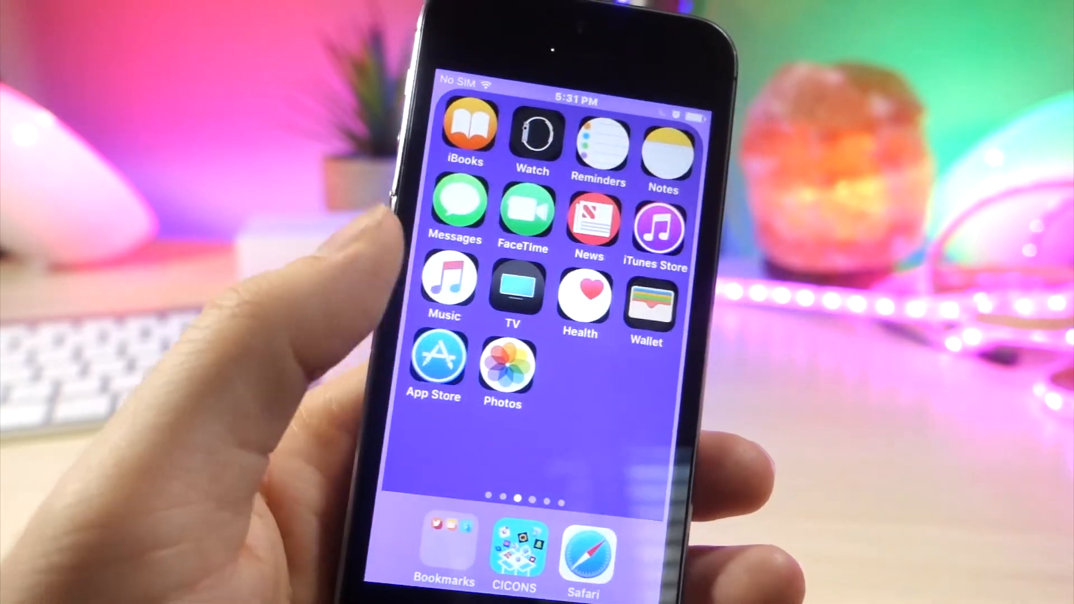